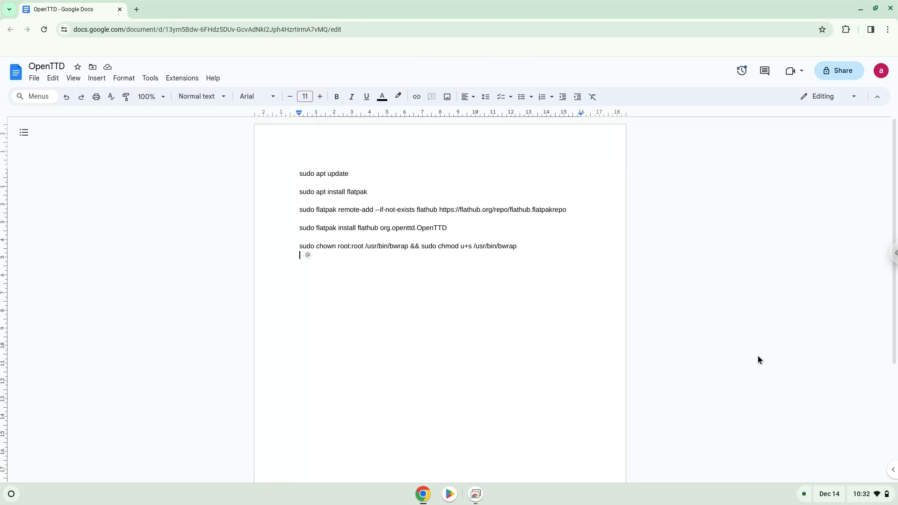
pyautogui.moveTo(818, 437)
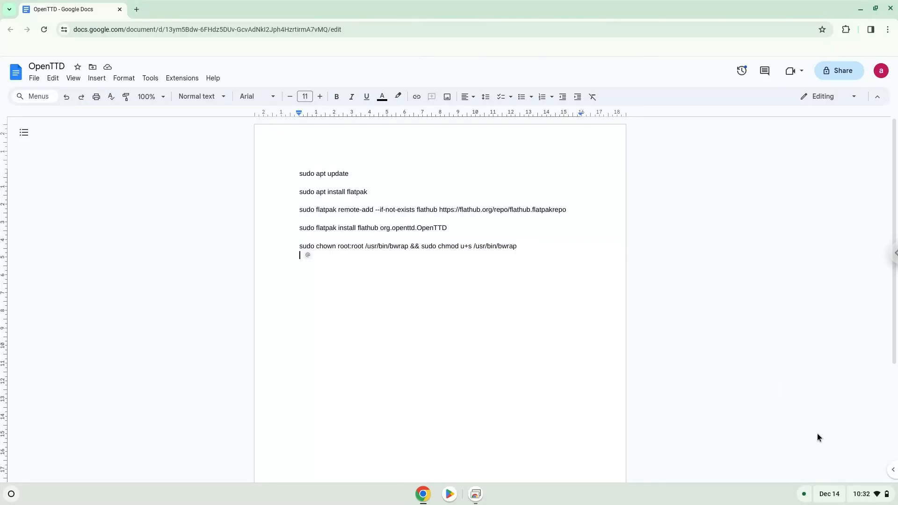
# Step: Bring up ChromeOS Settings from the system tray over the Docs page of install commands
pyautogui.click(861, 493)
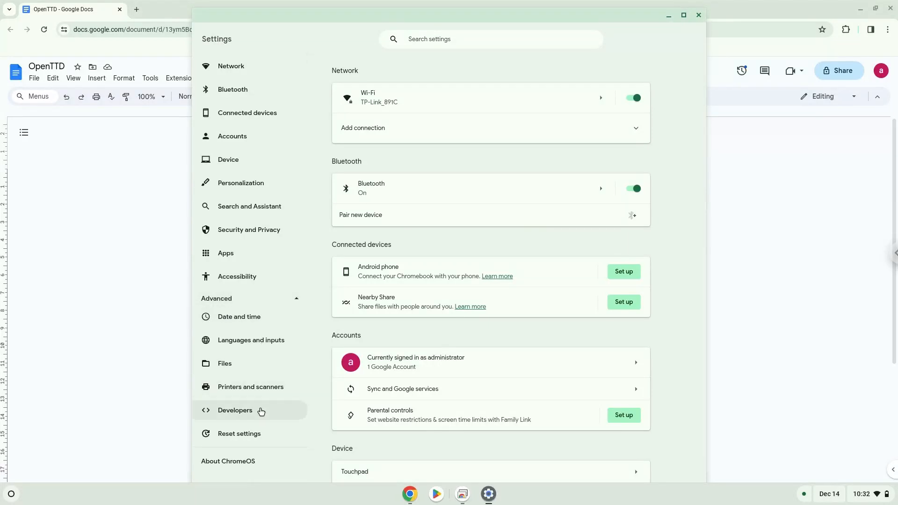
# Step: Go to Developers and turn on the Linux development environment, continuing through its setup
pyautogui.click(235, 410)
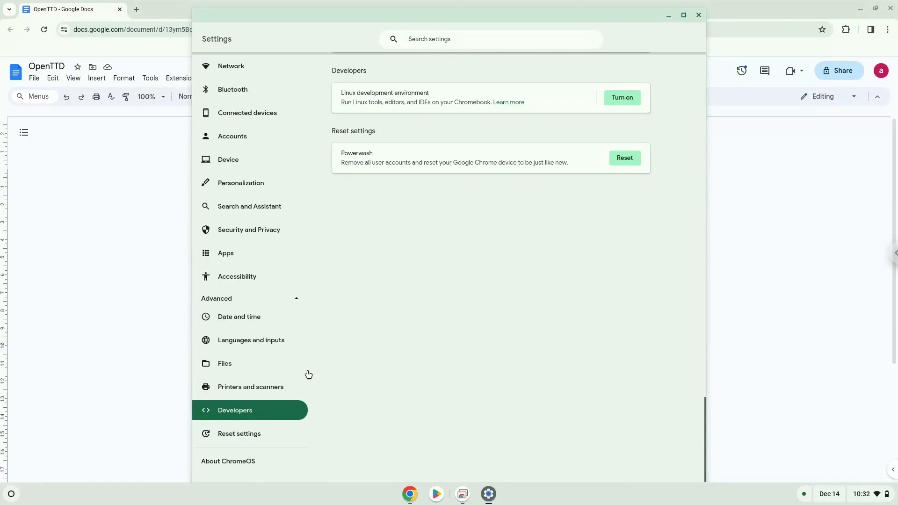
pyautogui.click(620, 97)
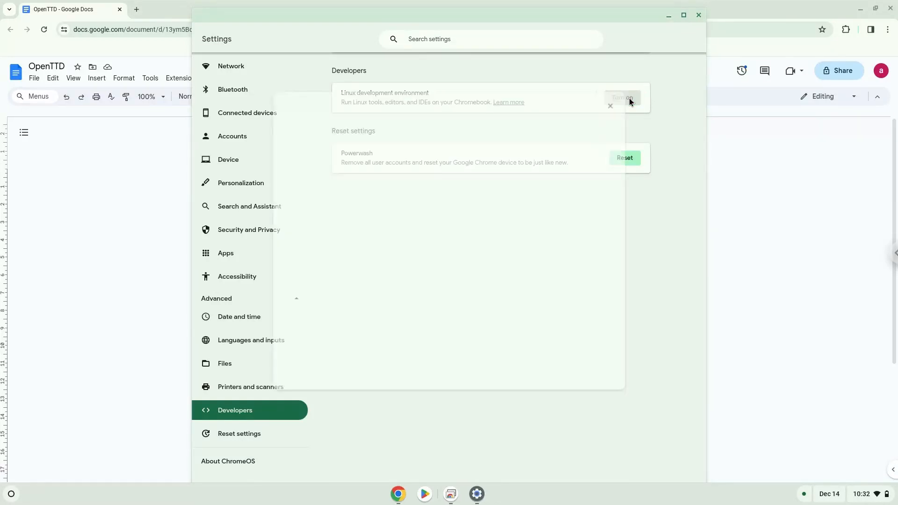
pyautogui.click(622, 97)
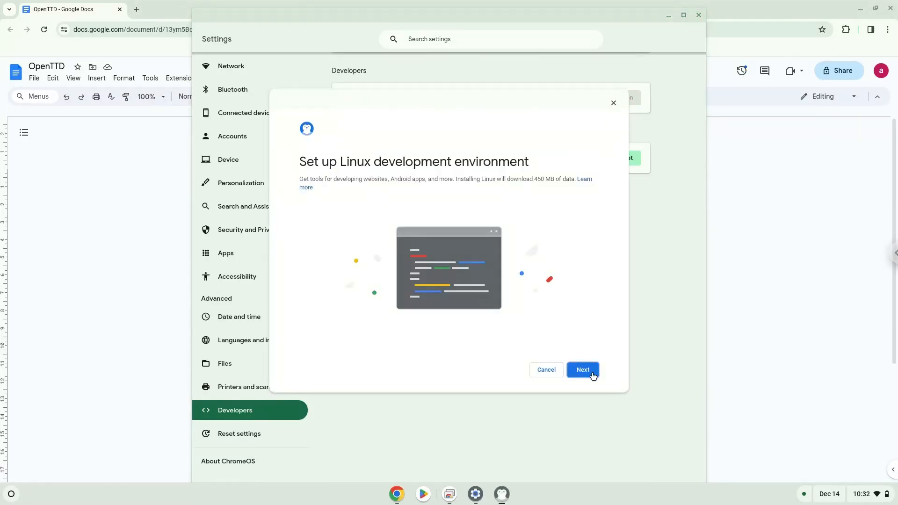
pyautogui.click(581, 369)
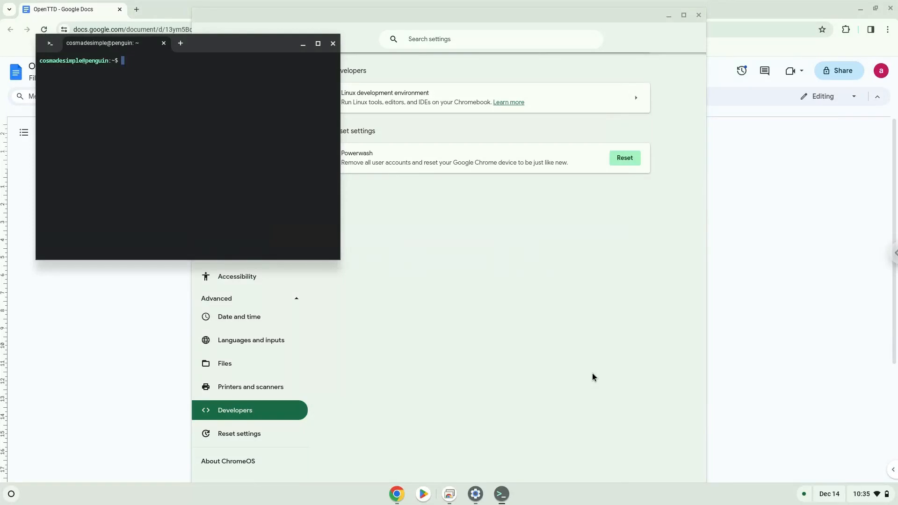
pyautogui.moveTo(344, 54)
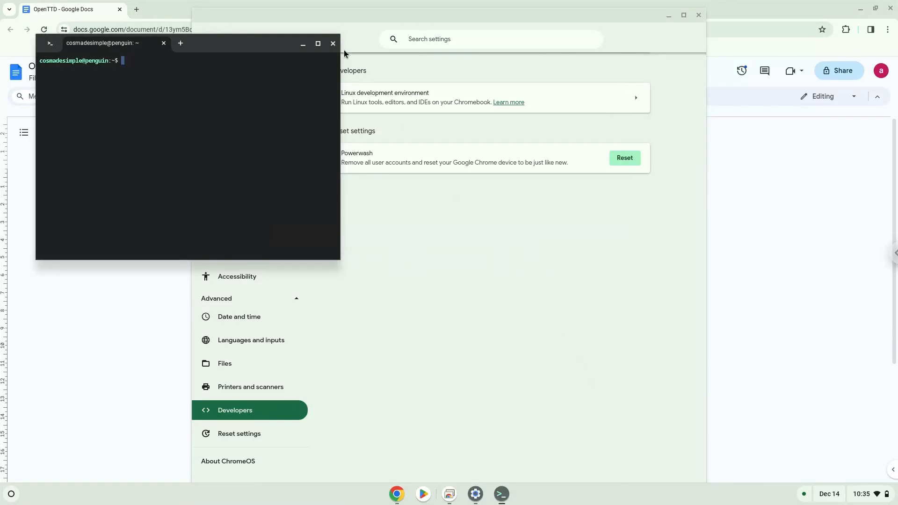
# Step: Close the Linux shell and Settings, then relaunch Terminal from the Launcher to its penguin container page
pyautogui.click(332, 44)
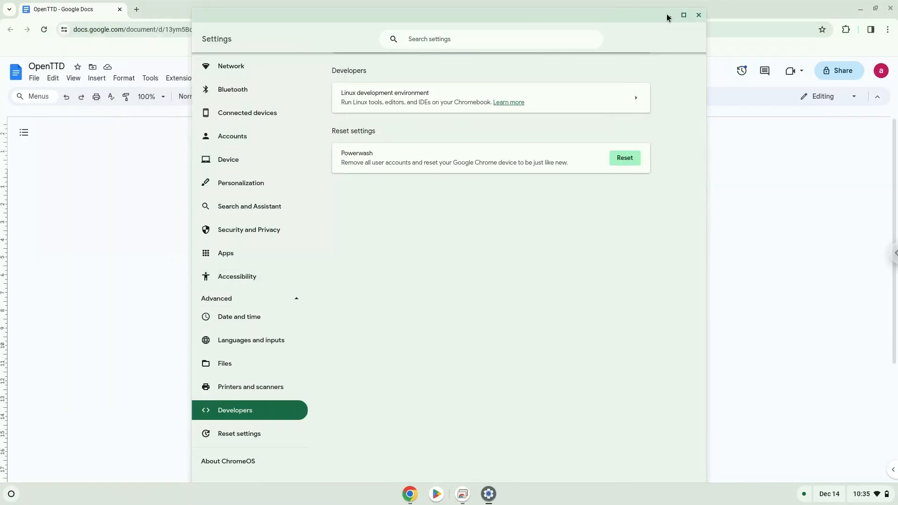
pyautogui.click(698, 15)
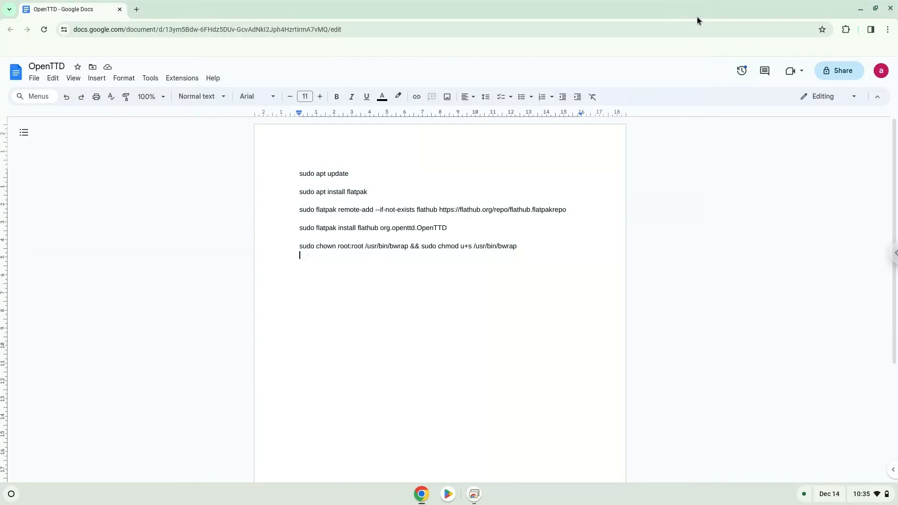
pyautogui.write('@')
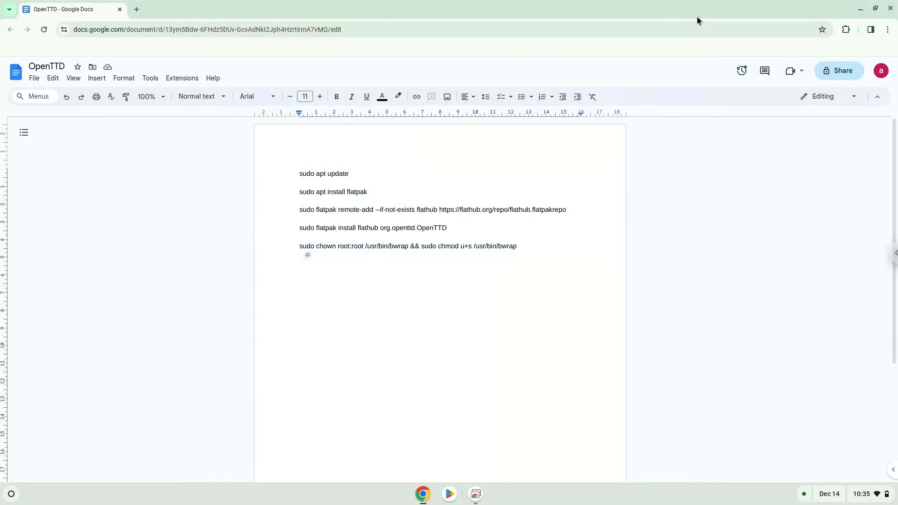
pyautogui.moveTo(440, 127)
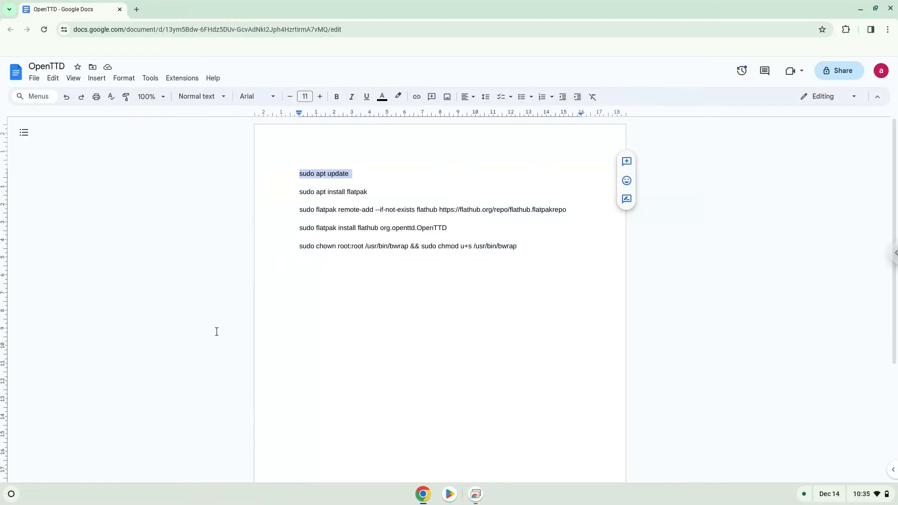
pyautogui.click(10, 494)
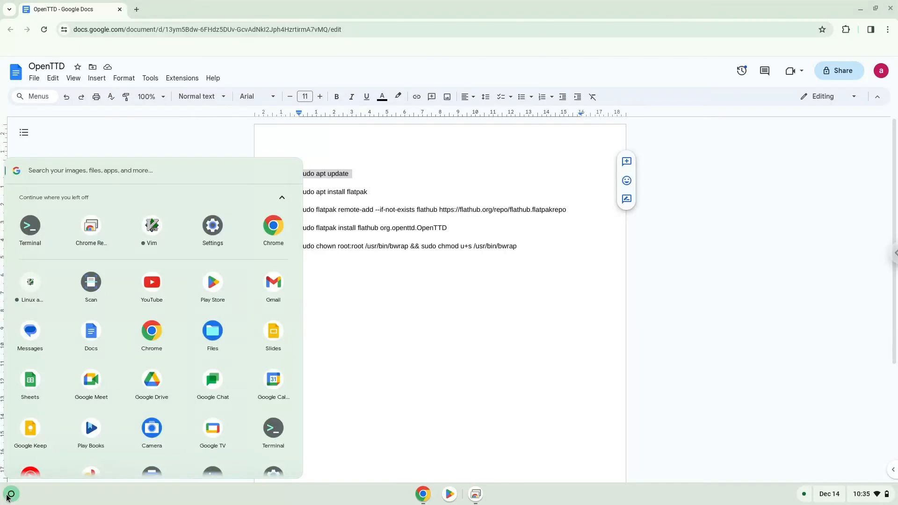
pyautogui.click(30, 225)
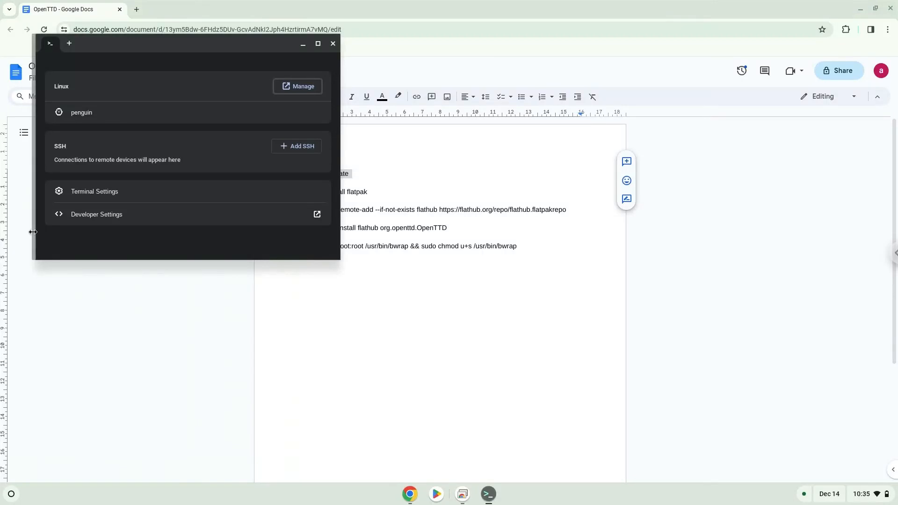
pyautogui.moveTo(188, 50)
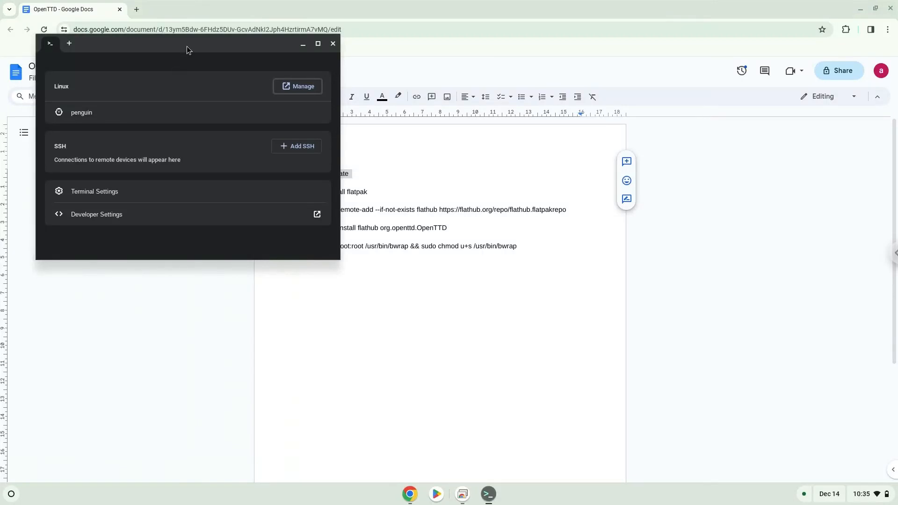
# Step: Maximize Terminal, connect to the penguin container, then return to Docs for the 'sudo apt install flatpak' line
pyautogui.click(316, 44)
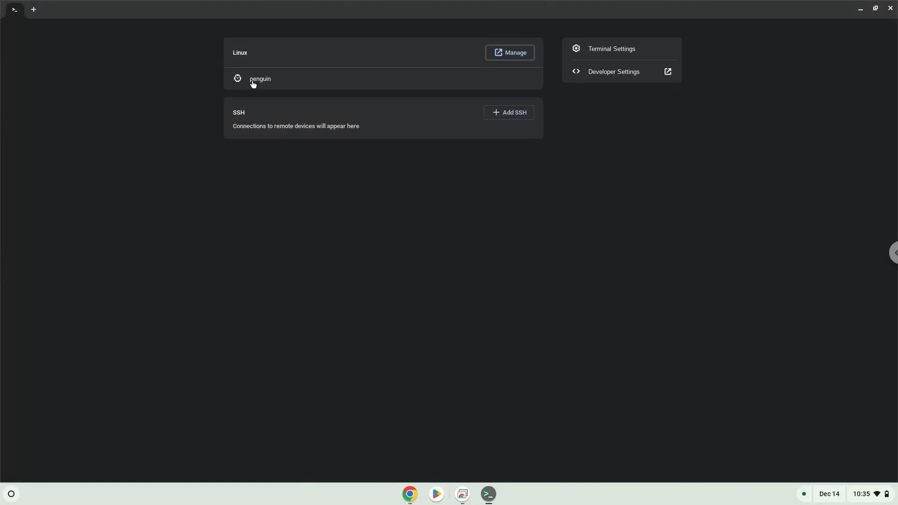
pyautogui.click(260, 78)
pyautogui.write('sudo apt update')
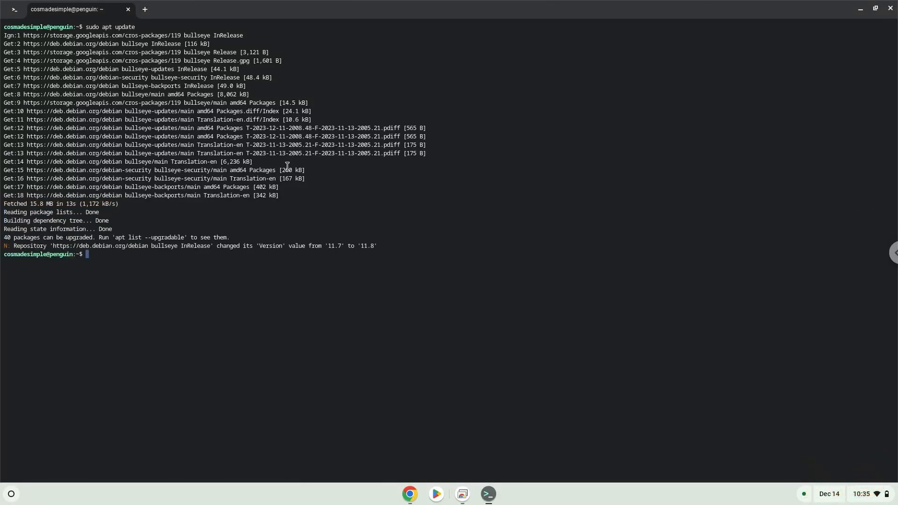
pyautogui.click(410, 494)
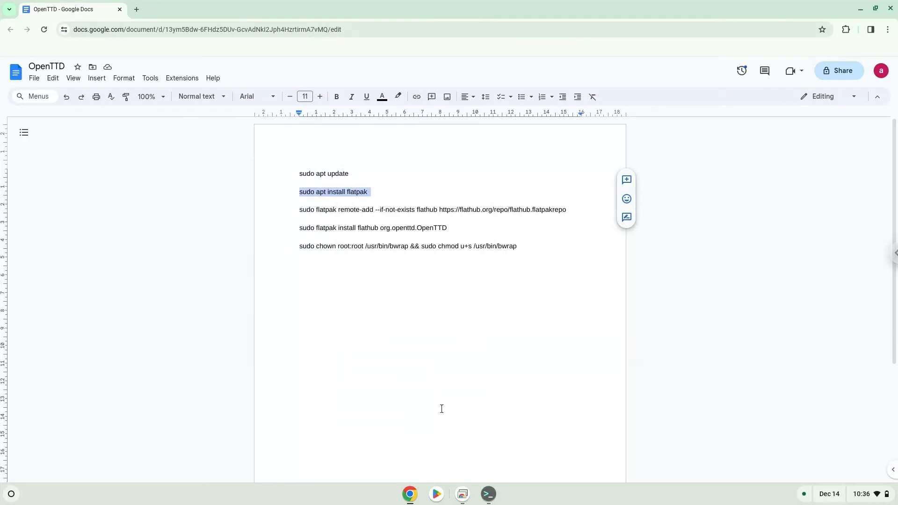
# Step: Run 'sudo apt install flatpak' in the penguin shell and confirm with Y
pyautogui.click(487, 494)
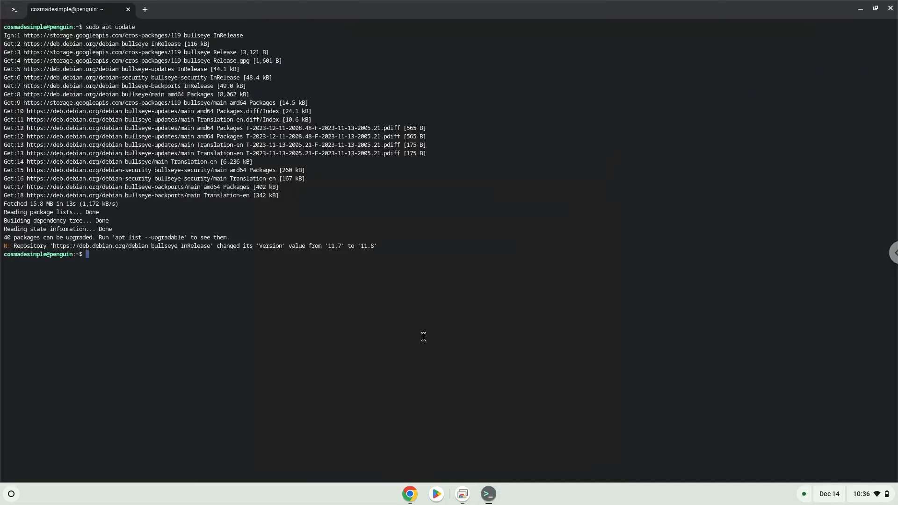
pyautogui.write('sudo apt install flatpak')
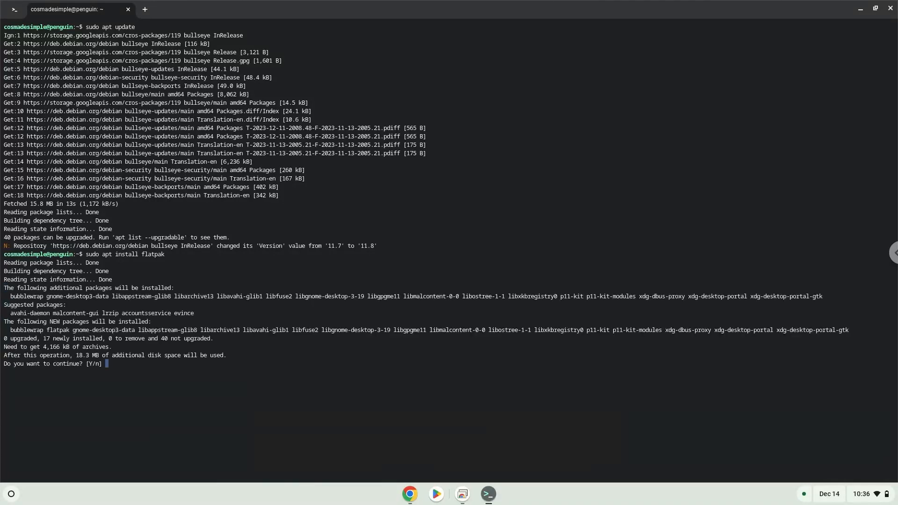
pyautogui.write('Y')
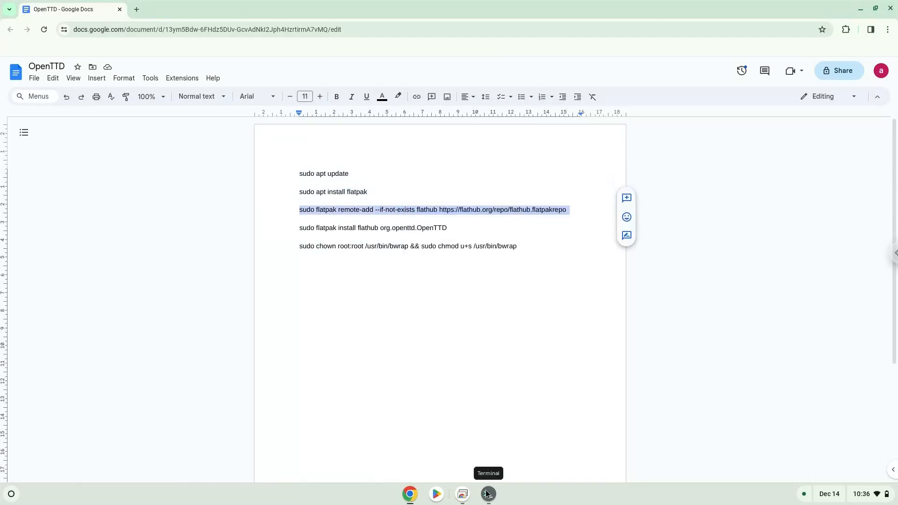
# Step: Run the Flathub remote-add command in Terminal, then copy the OpenTTD flatpak install line from Docs
pyautogui.click(486, 494)
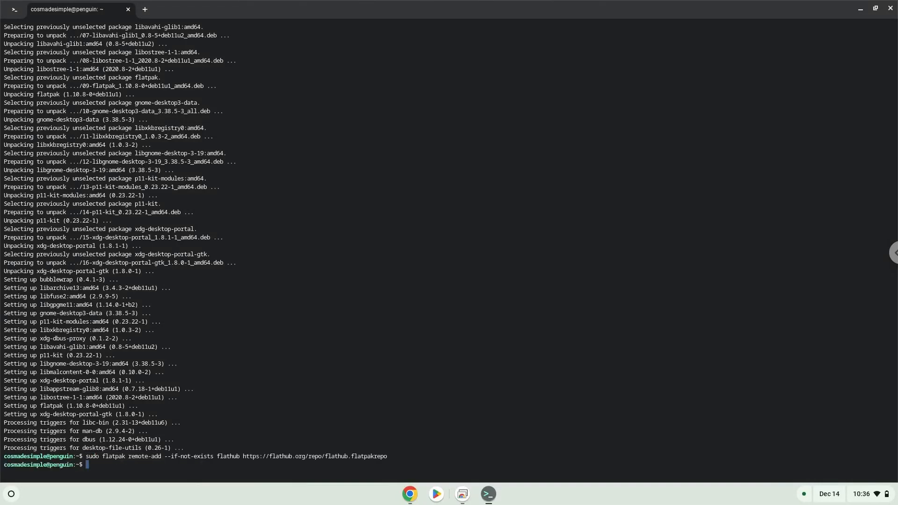
pyautogui.moveTo(410, 493)
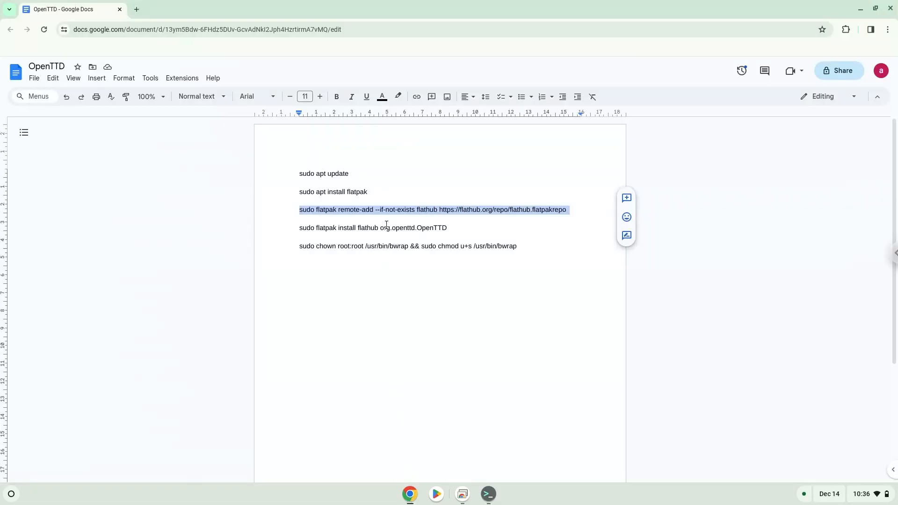
pyautogui.rightClick(372, 227)
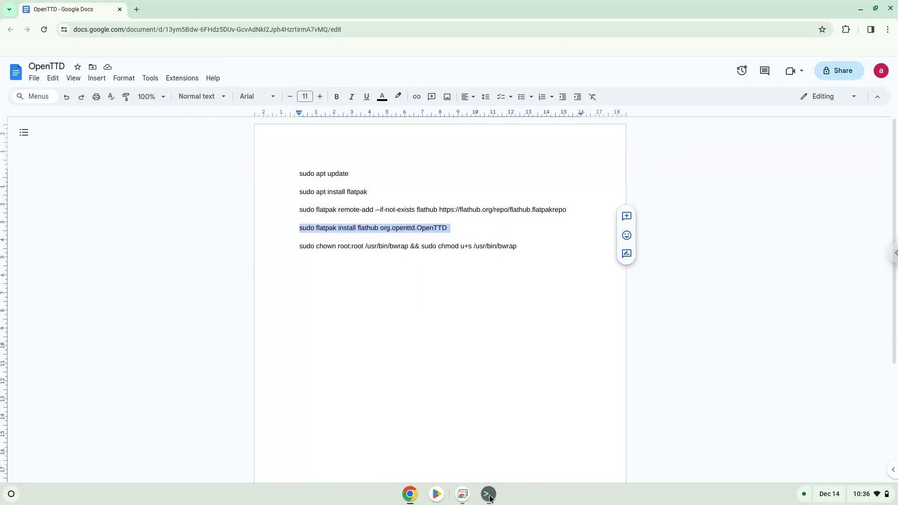
# Step: Run 'sudo flatpak install flathub org.openttd.OpenTTD' in the penguin shell until installation completes
pyautogui.click(487, 494)
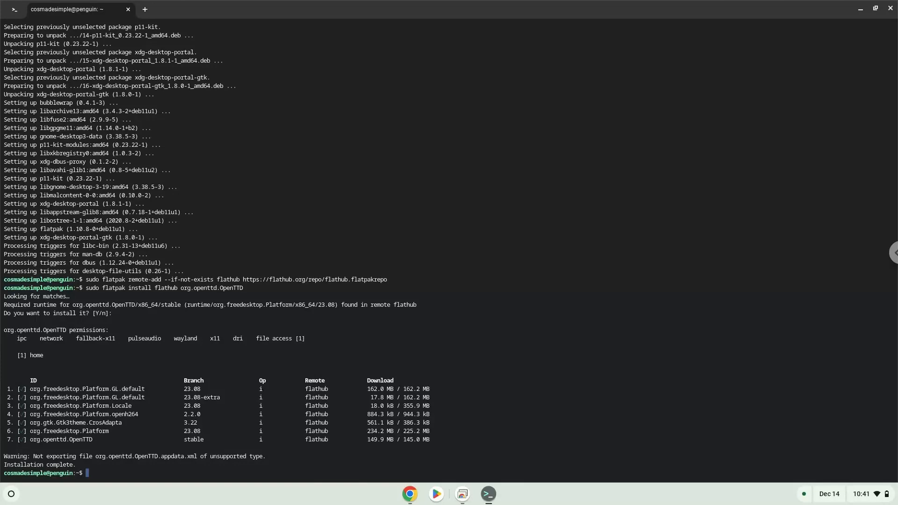
pyautogui.moveTo(410, 494)
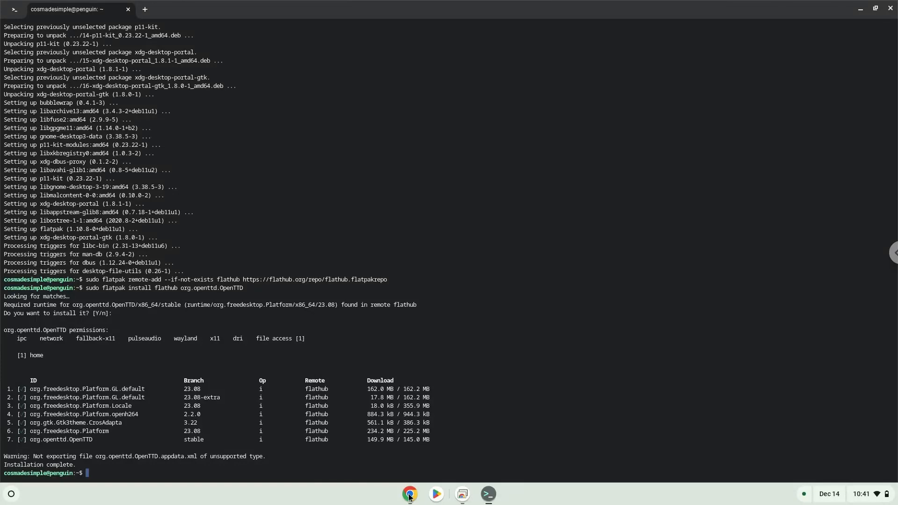
# Step: Take the chown/chmod bwrap line from Docs, then minimize the notes window to show the bare desktop
pyautogui.click(410, 493)
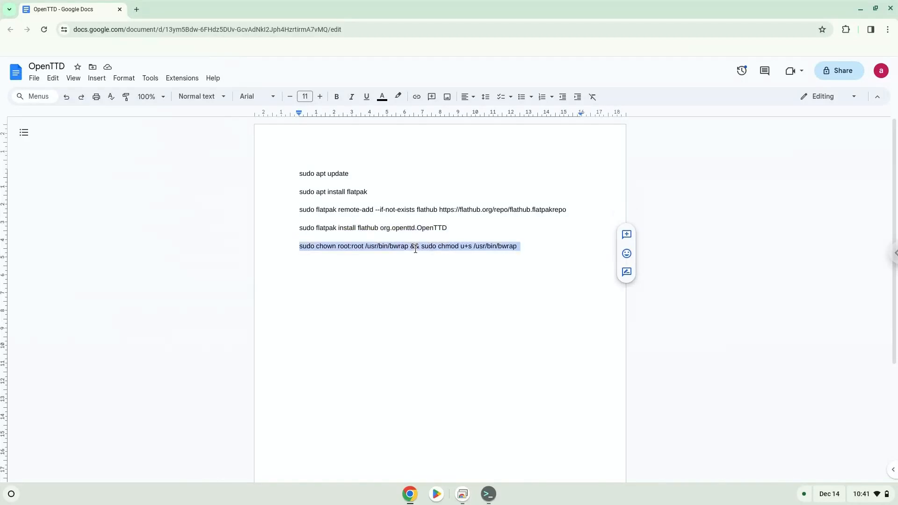
pyautogui.moveTo(430, 310)
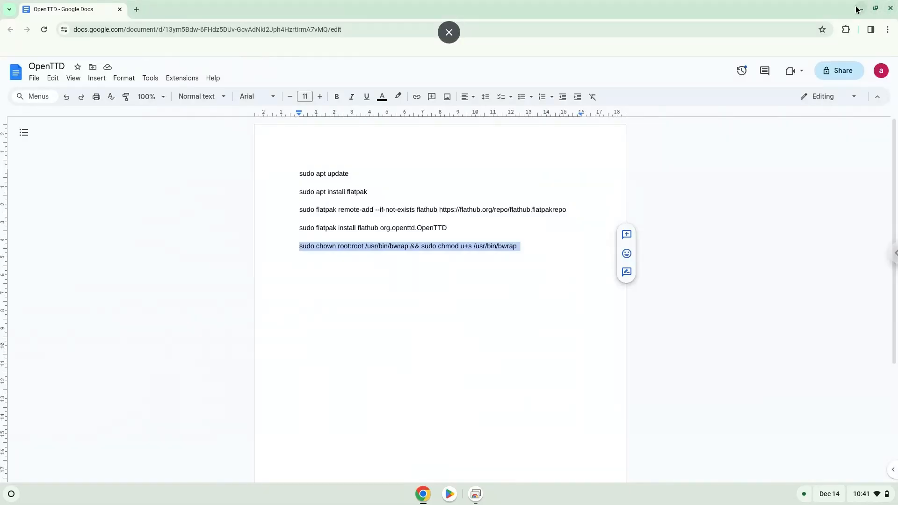
pyautogui.click(448, 32)
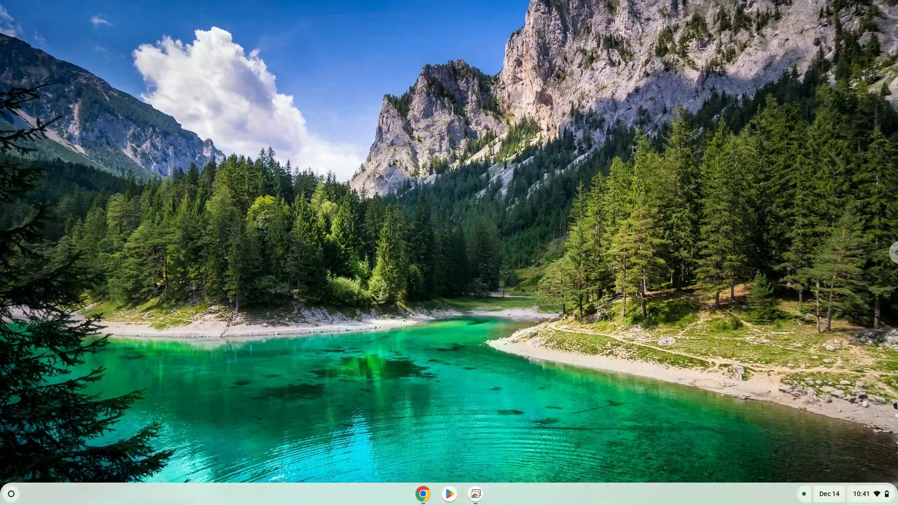
pyautogui.moveTo(8, 494)
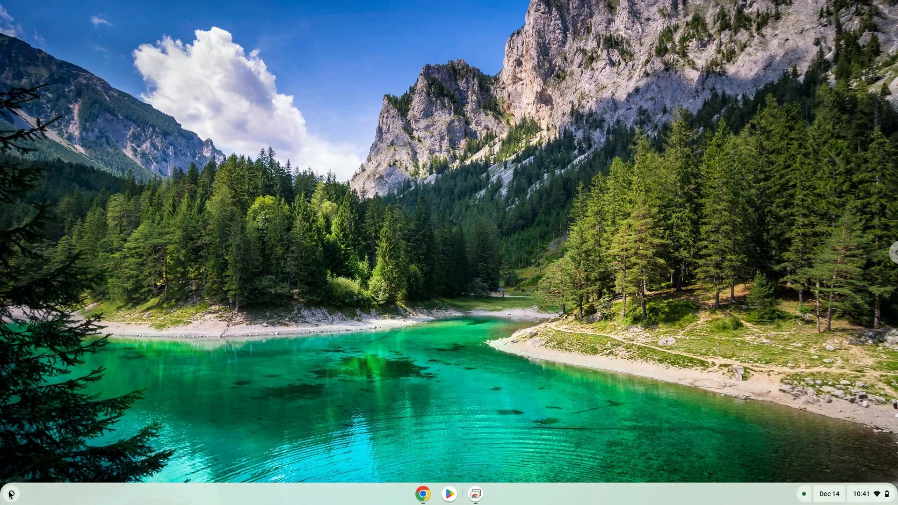
# Step: Launch OpenTTD 13.4 from the Launcher to its main menu window
pyautogui.click(10, 494)
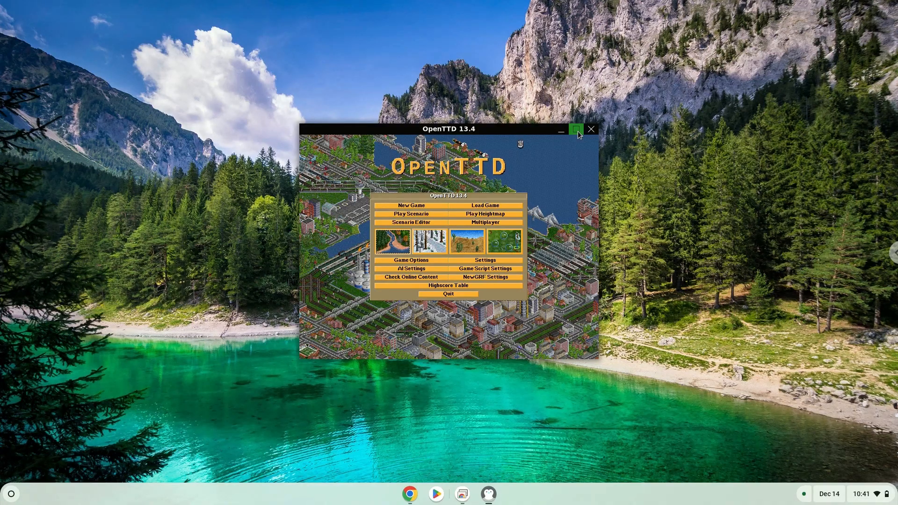
# Step: Maximize OpenTTD and generate a new 256 by 256 world starting in 1950
pyautogui.click(577, 129)
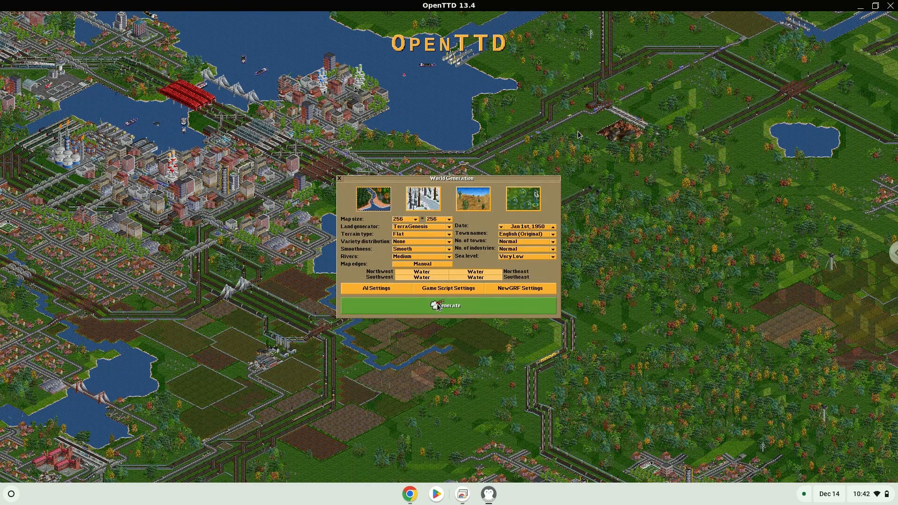
pyautogui.click(448, 305)
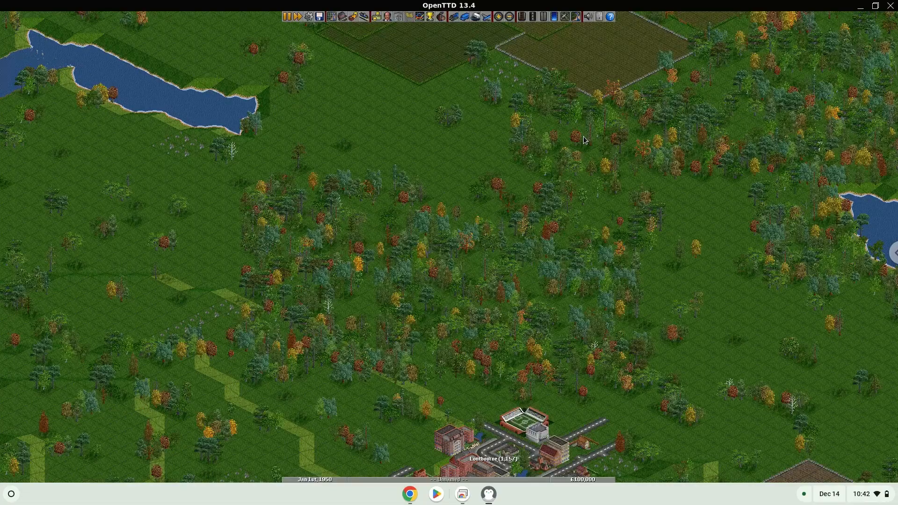